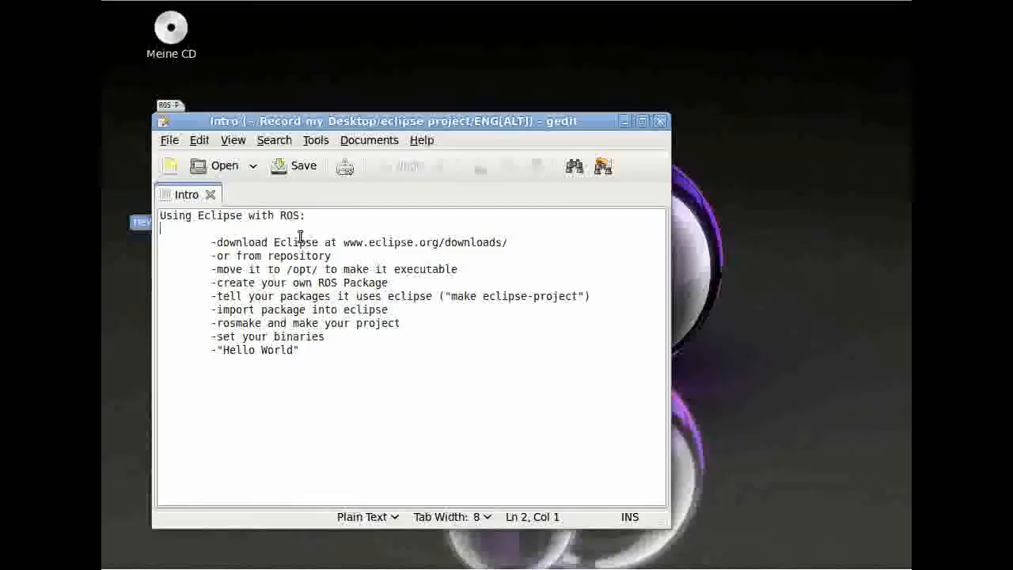
mouse_move(267, 240)
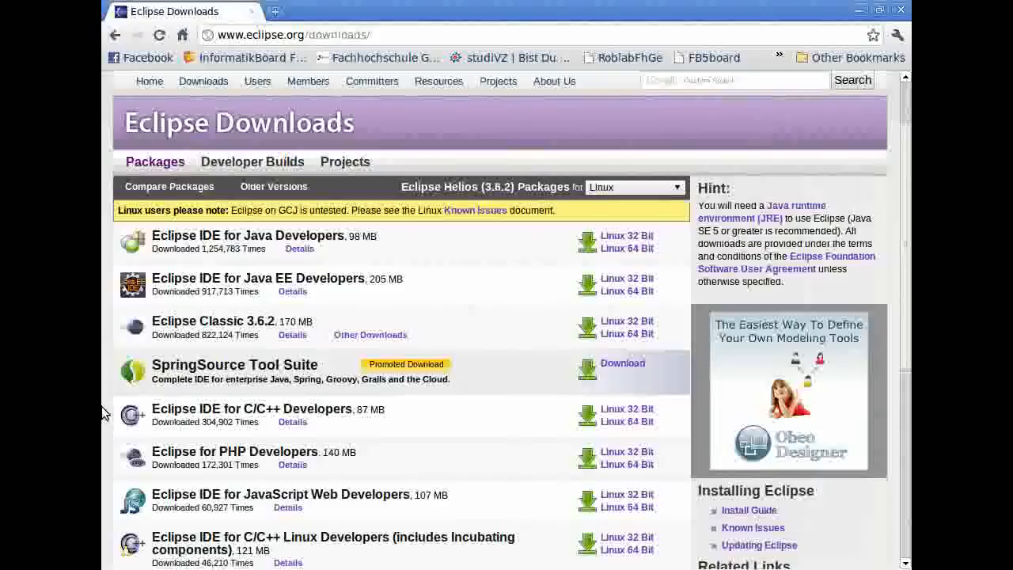
mouse_move(858, 12)
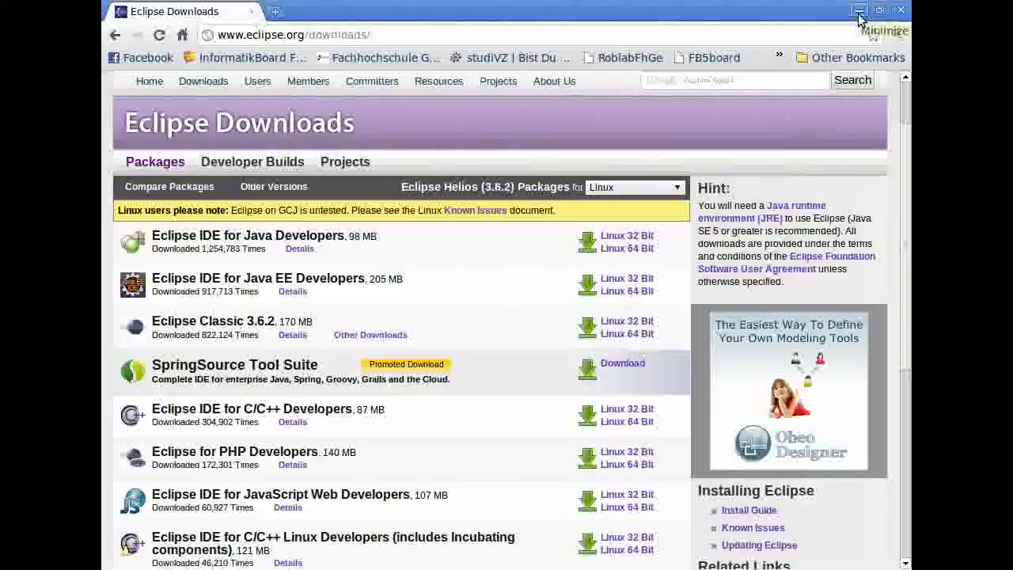
Hide Chrome and add the line tar xvfz "filename" below the list in the gedit notes.
click(855, 9)
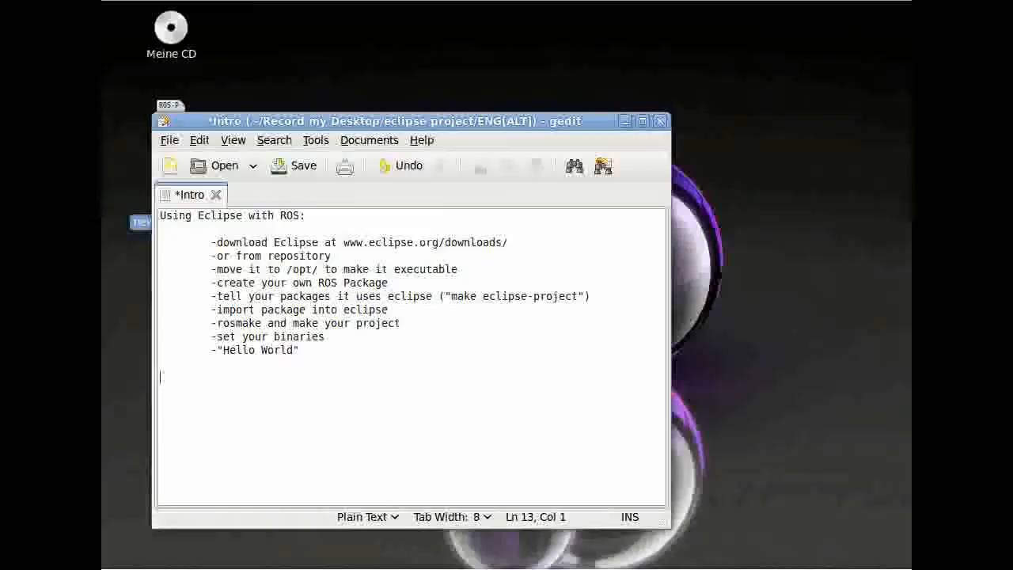
text(tar)
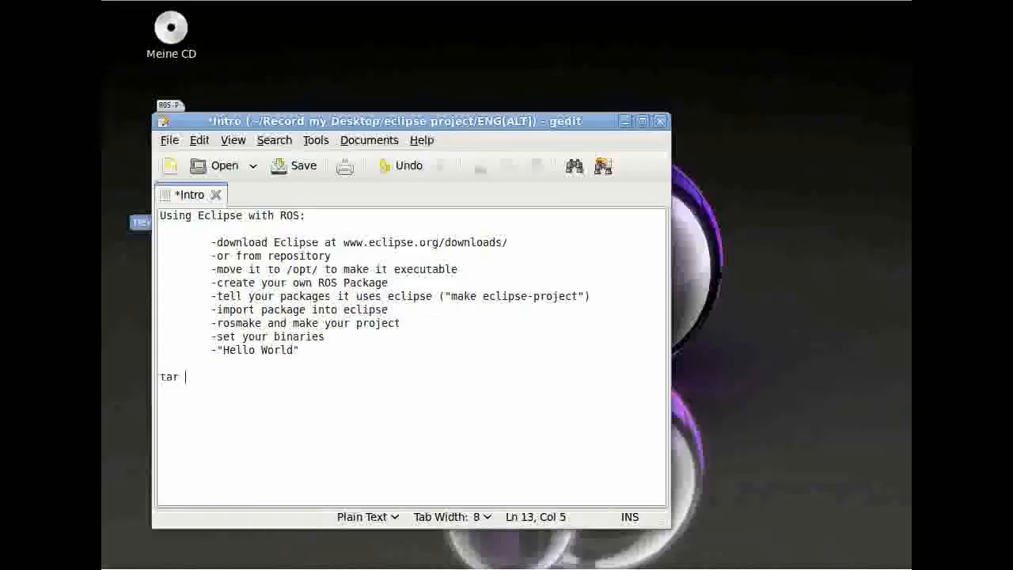
text(xvfz)
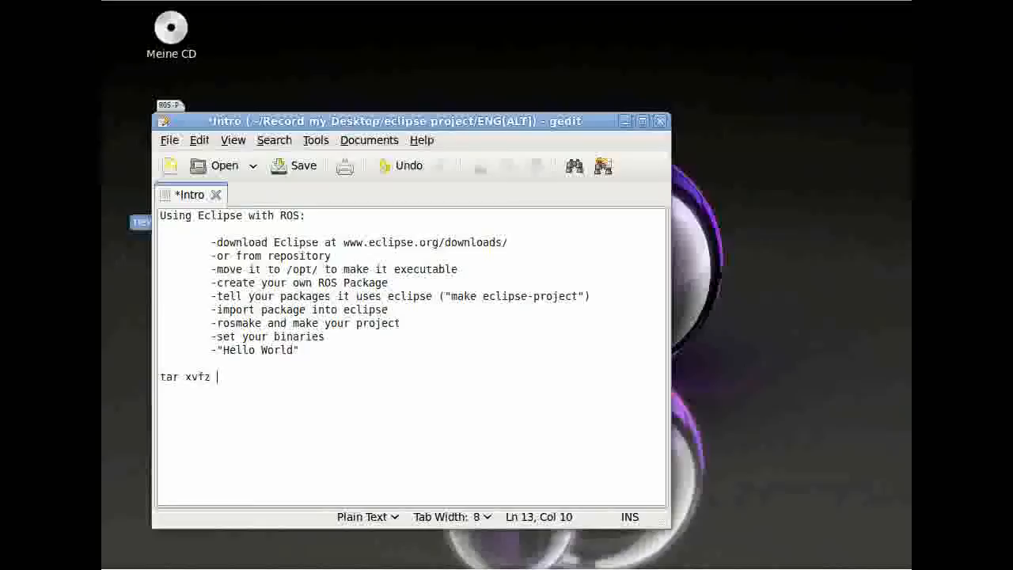
text("filename")
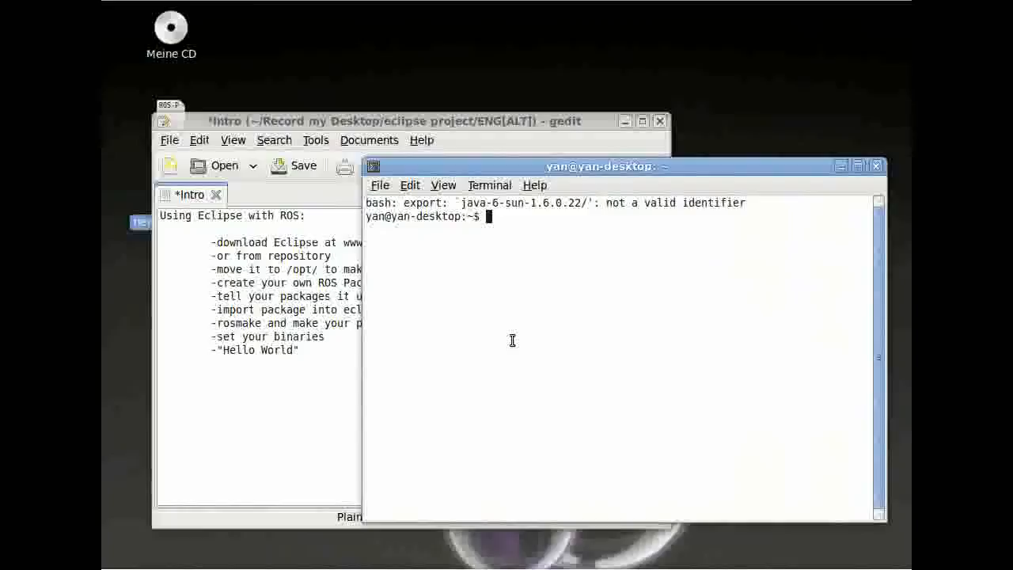
Run mkdir test, then sudo mv test /opt with the sudo password.
text(mkdir test)
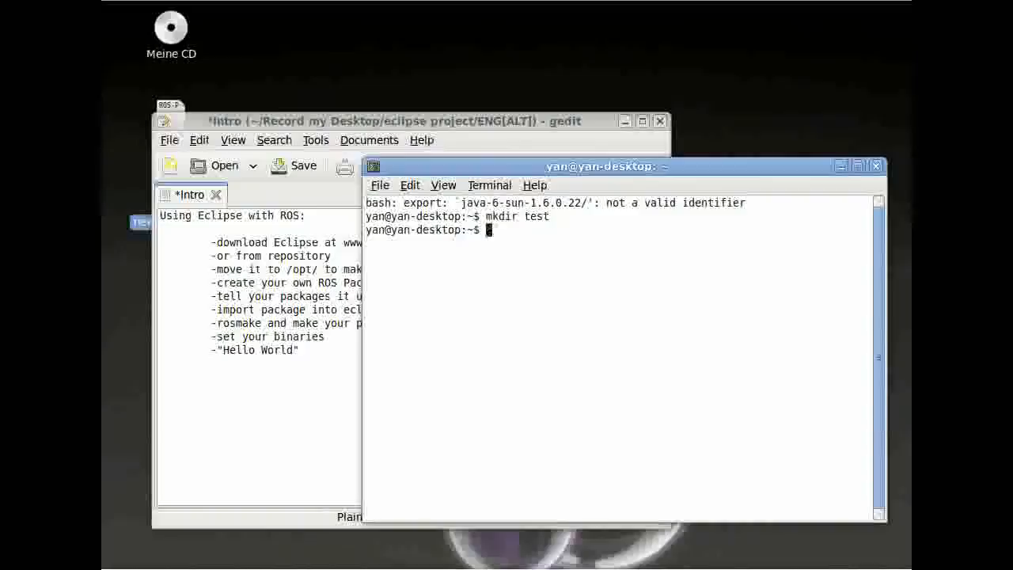
text(sudo mv test)
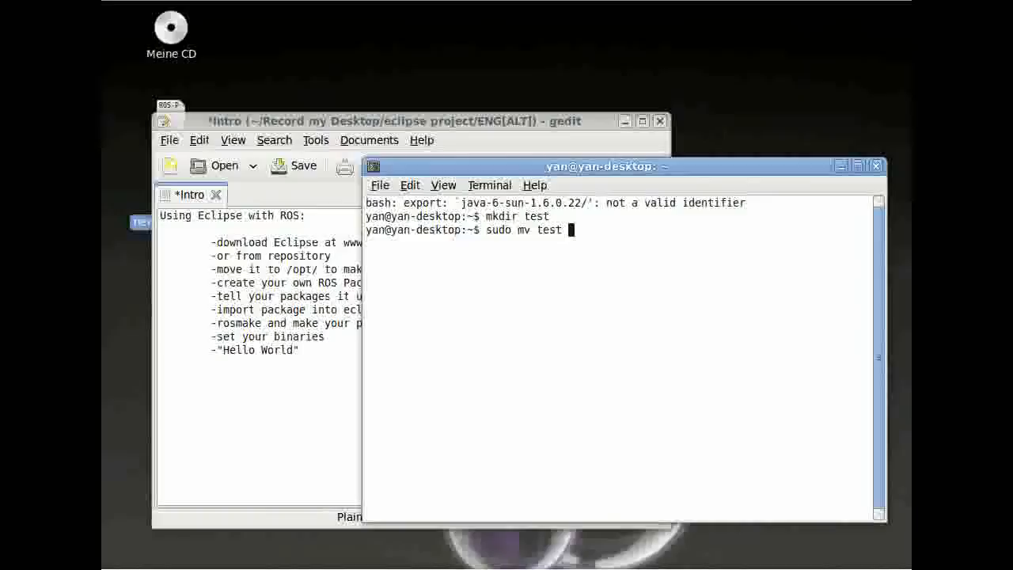
text(/opt)
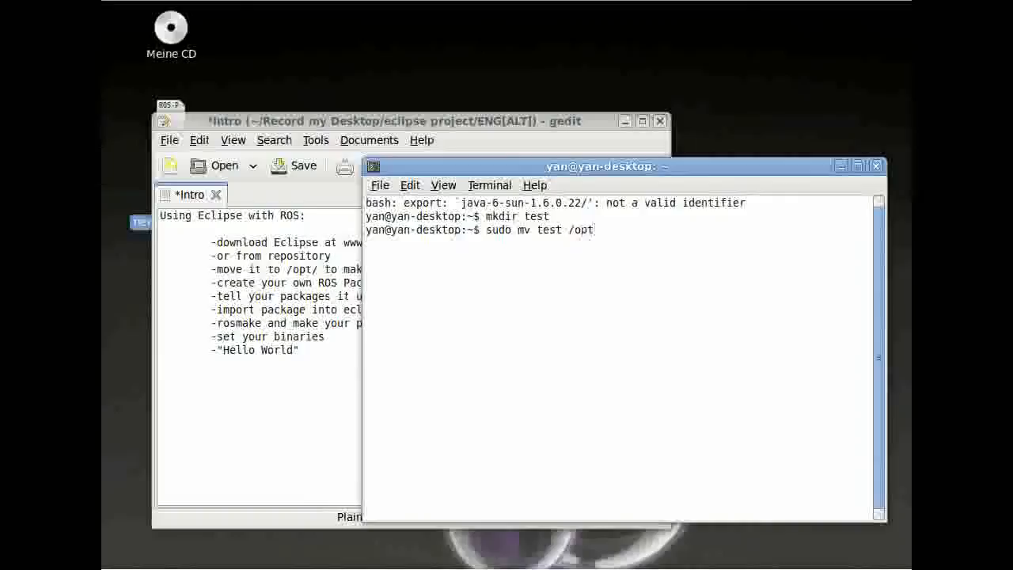
double_click(539, 215)
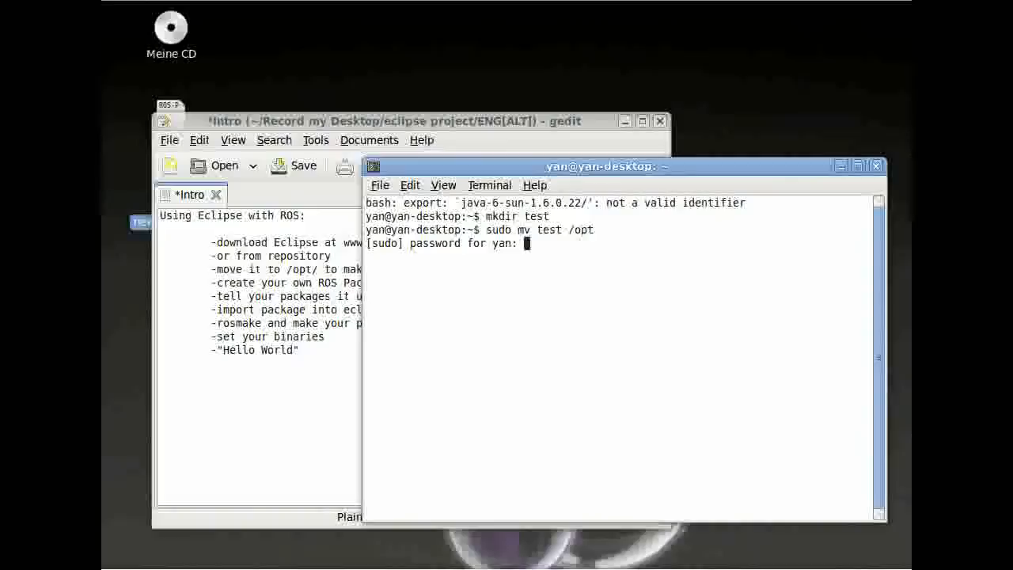
key(Return)
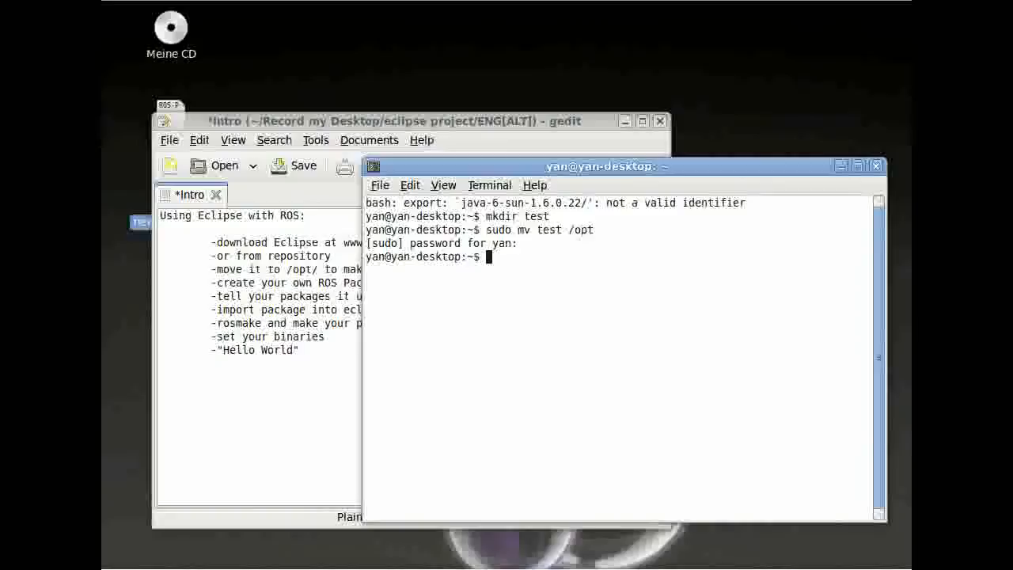
text(sudo apt)
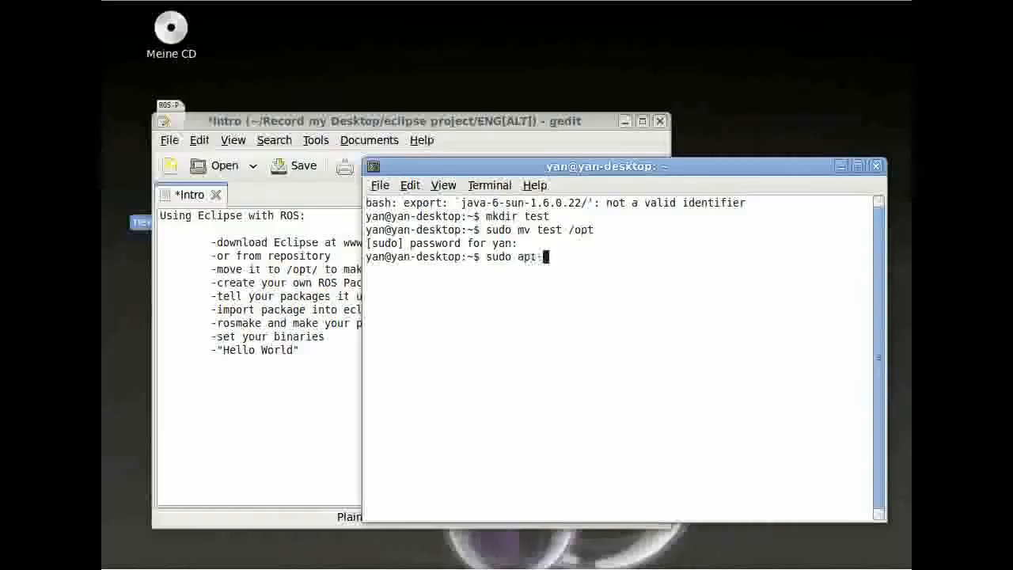
text(-get install eclipse)
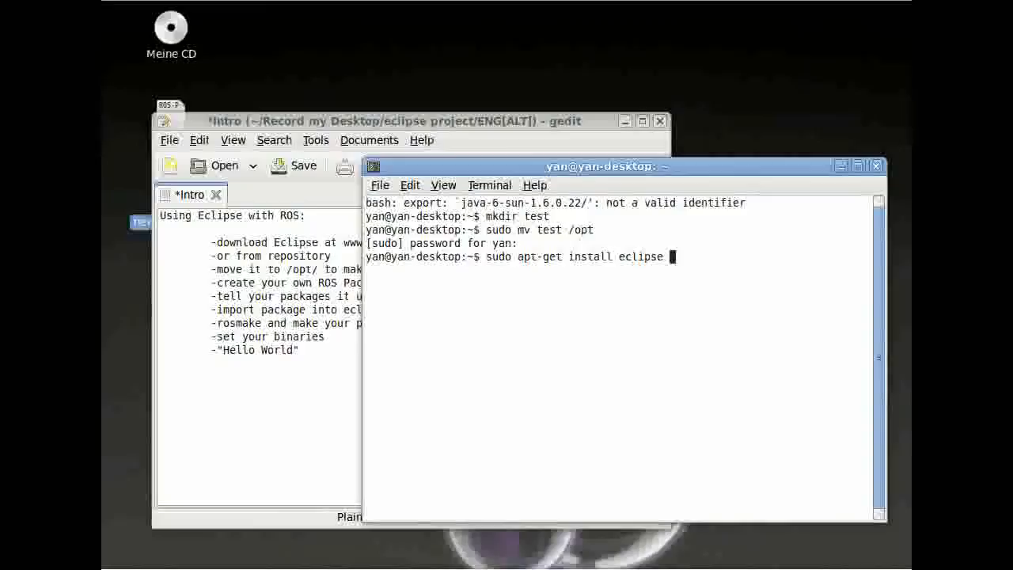
mouse_move(630, 176)
text(ros)
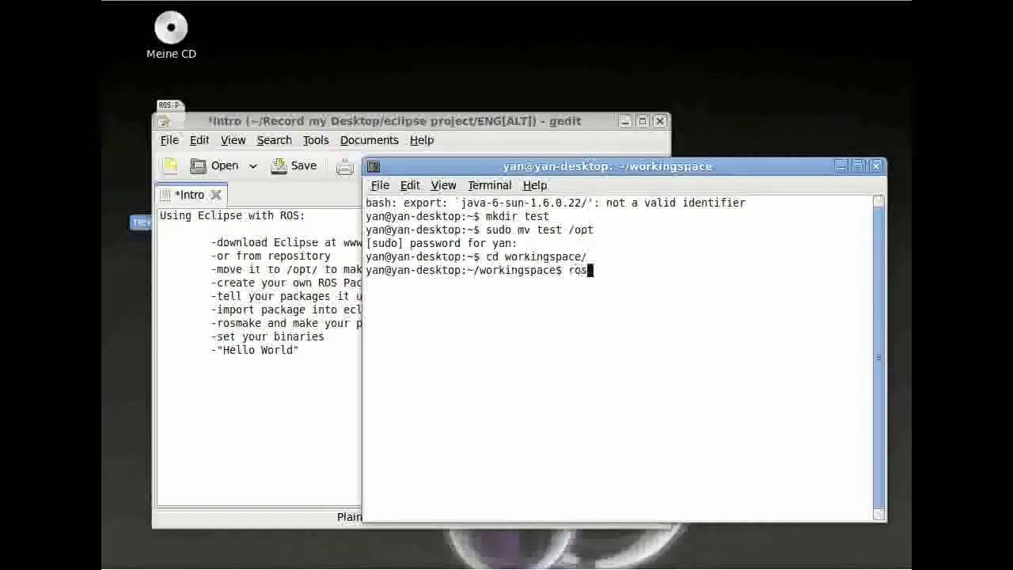
Run roscreate-pkg test std_msgs rospy roscpp in workingspace and start changing into the package.
text(create-pkg)
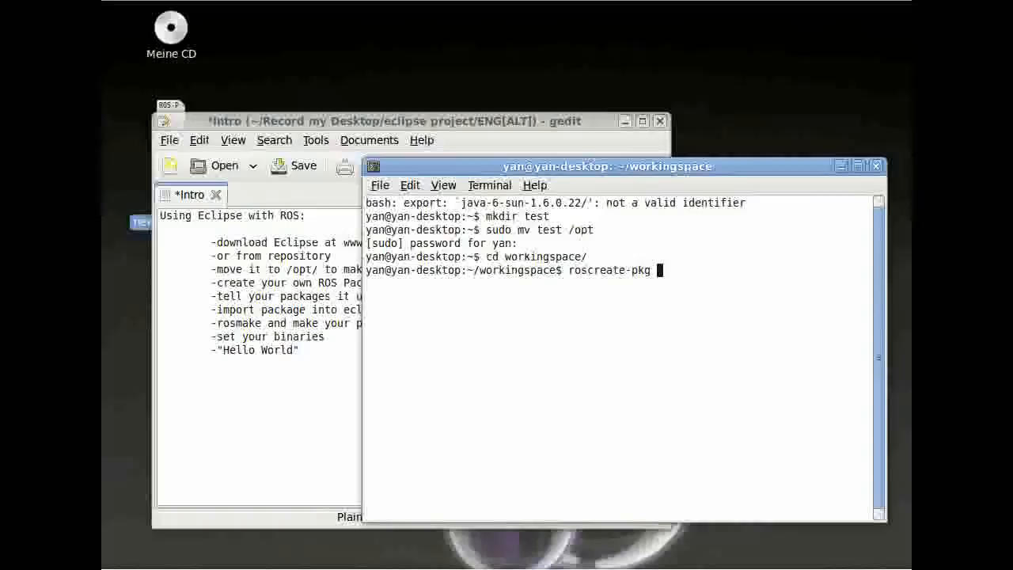
text(test)
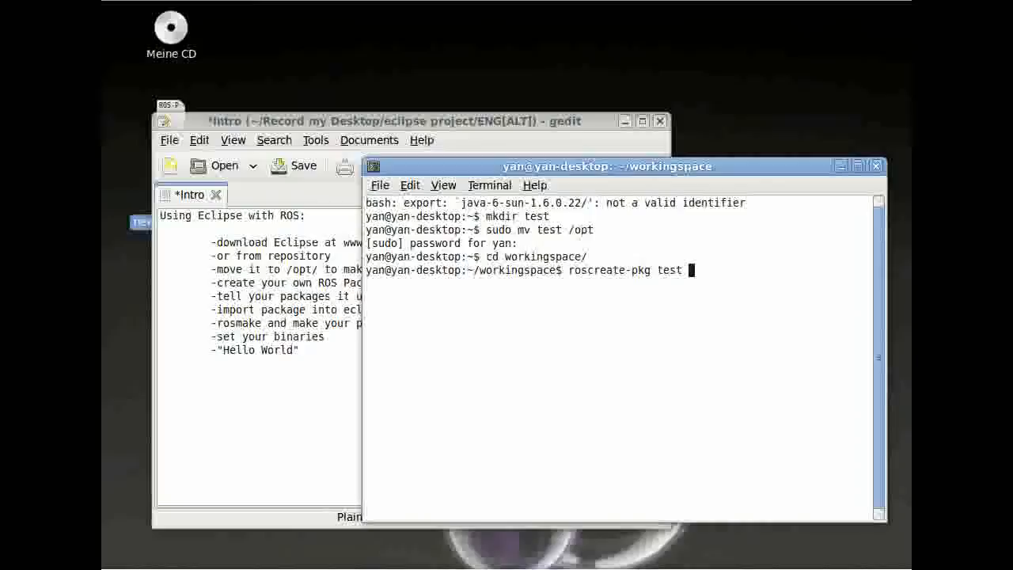
text(std_msgs rospy roscpp)
text(ls)
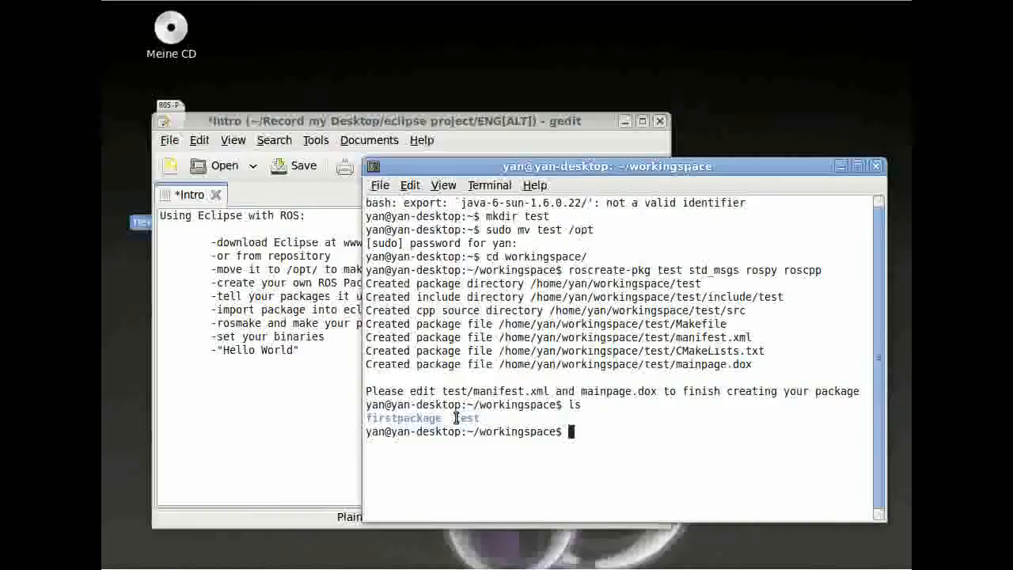
text(cd test)
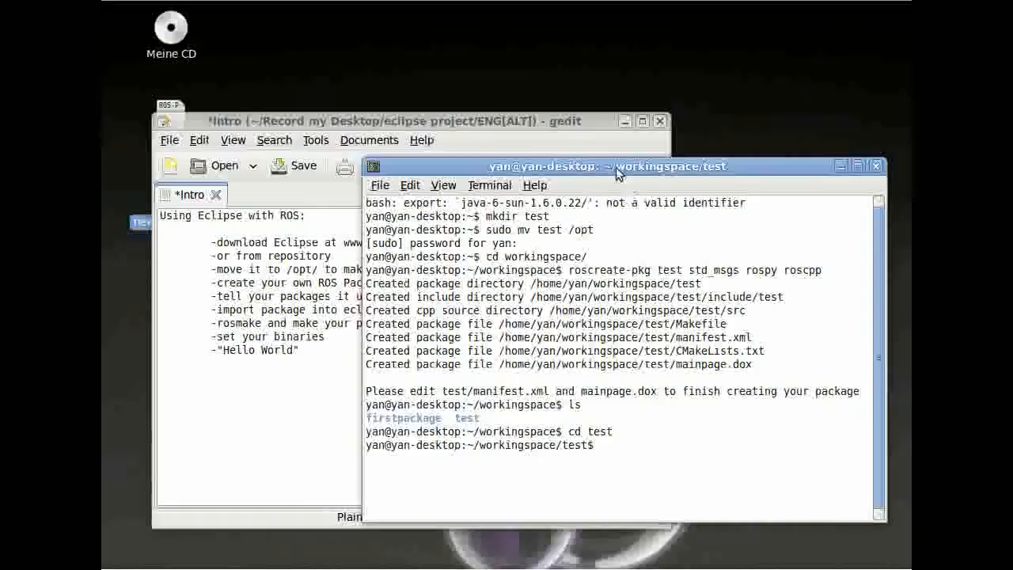
Run make eclipse-project inside the test package.
text(make eclipse-project)
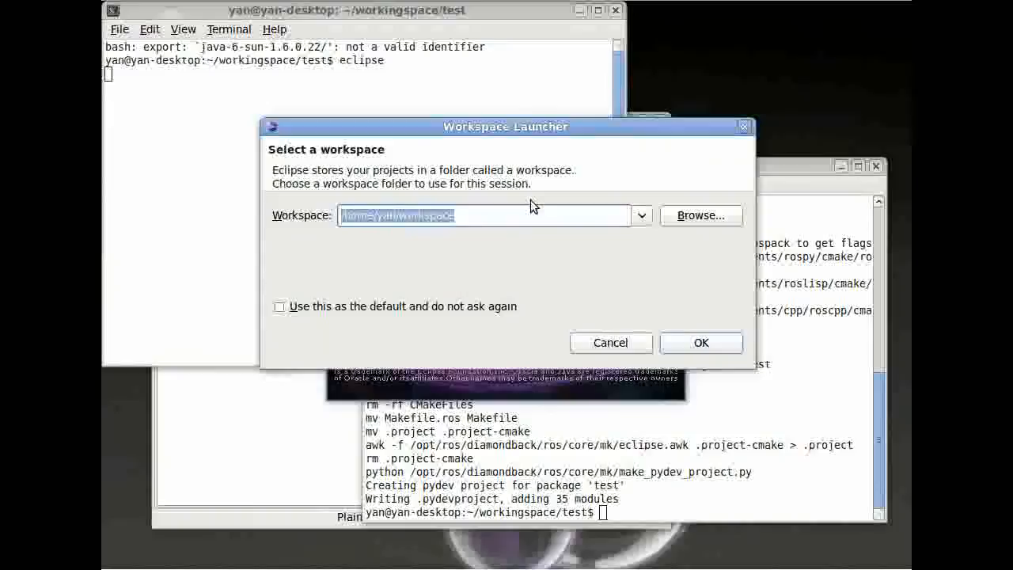
Set /home/yan/workingspace as the default workspace in Workspace Launcher and continue into Eclipse.
click(700, 215)
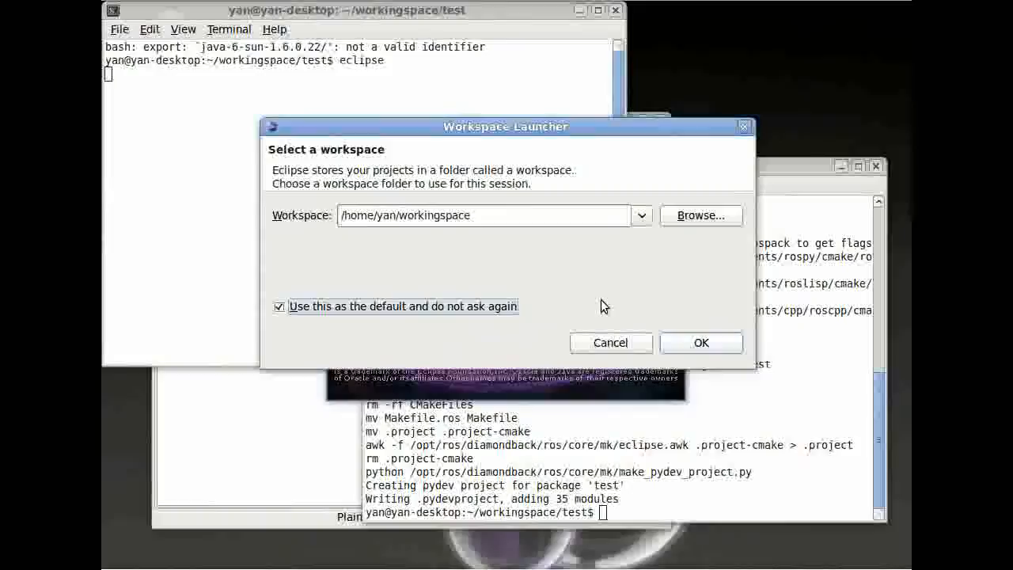
click(702, 342)
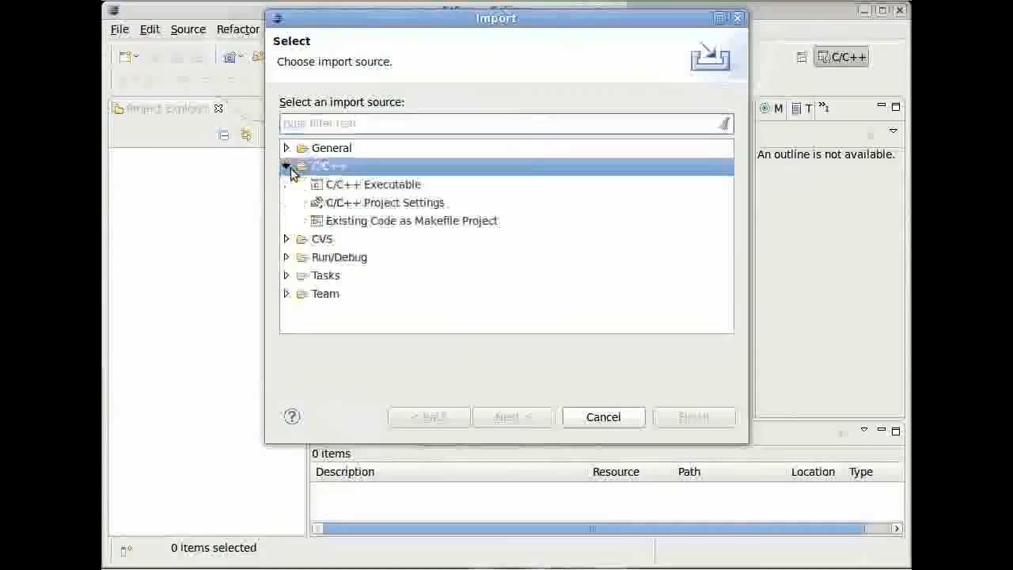
Import the test project via General > Existing Projects into Workspace and finish the wizard.
click(410, 184)
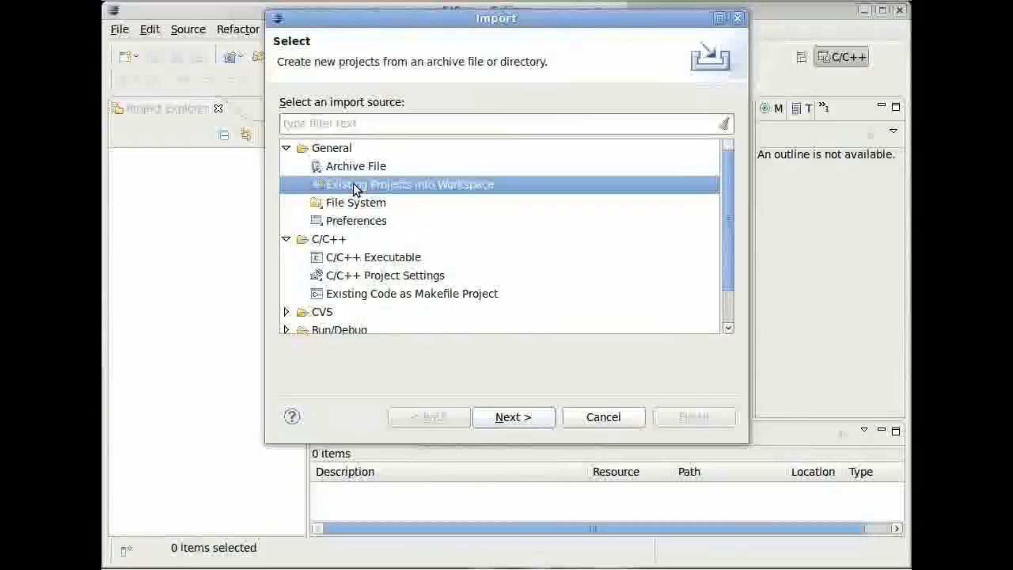
click(512, 418)
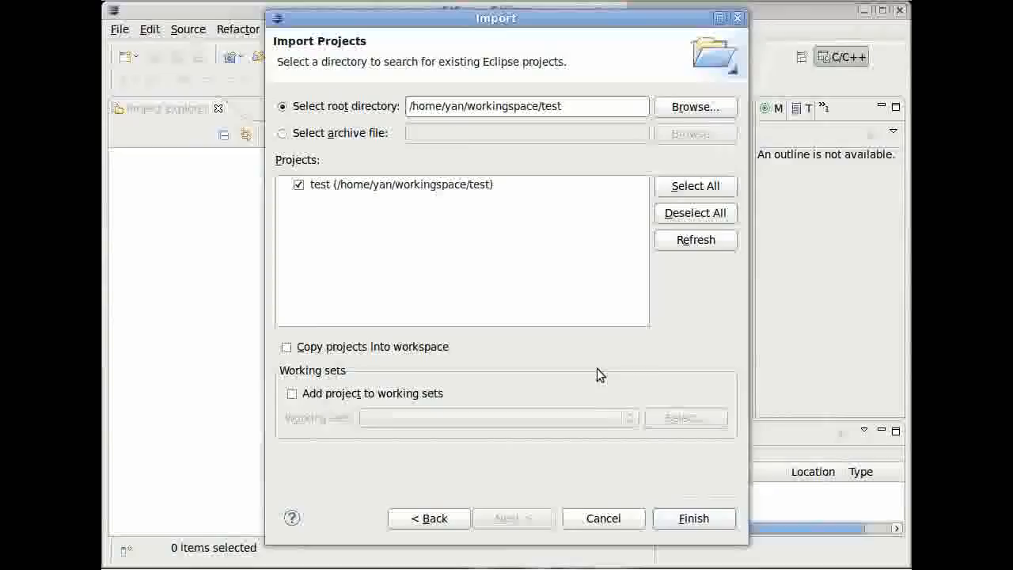
click(694, 519)
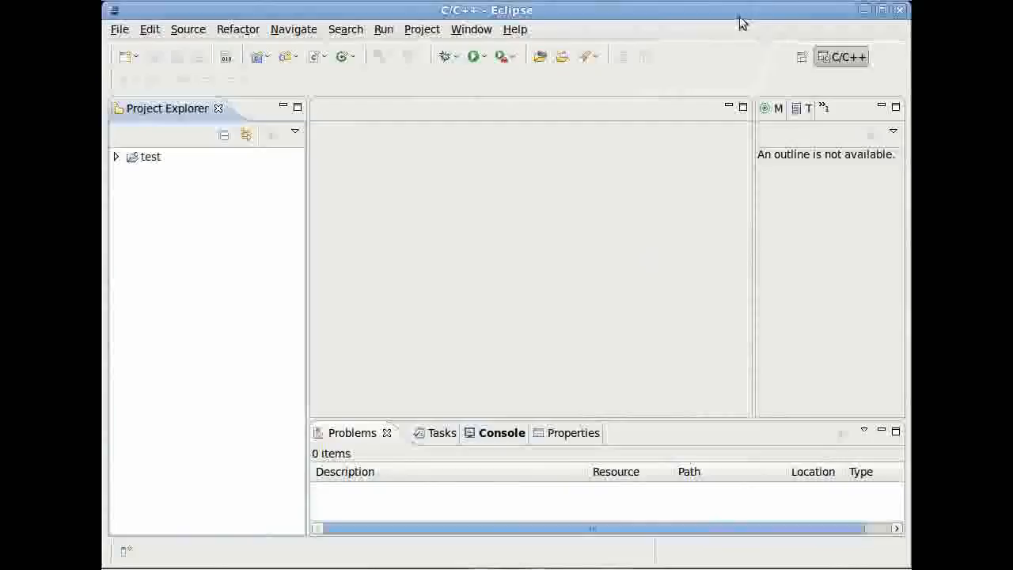
Create a new C++ source file test.cpp in the test project's src folder.
click(116, 157)
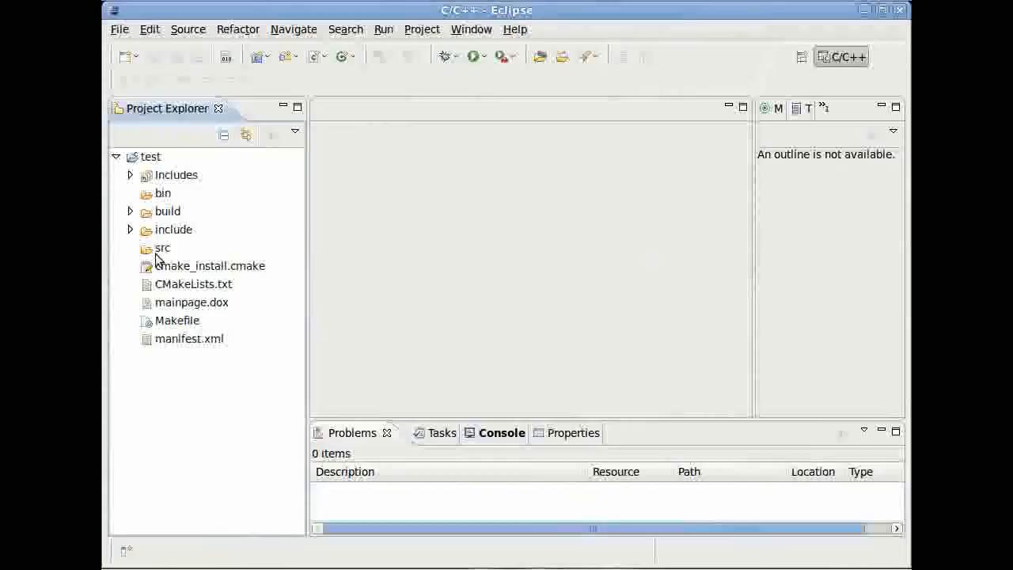
right_click(162, 246)
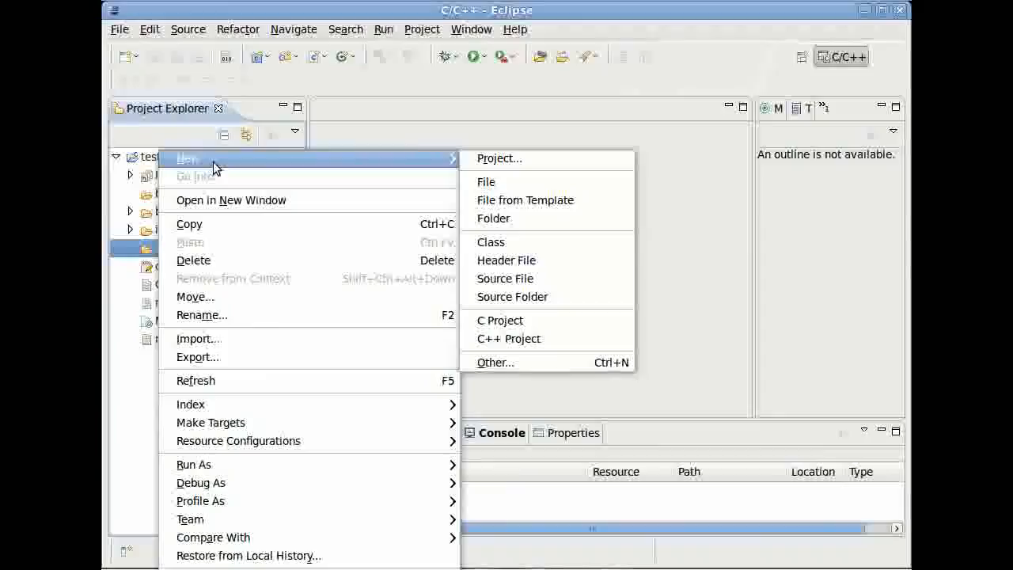
mouse_move(505, 278)
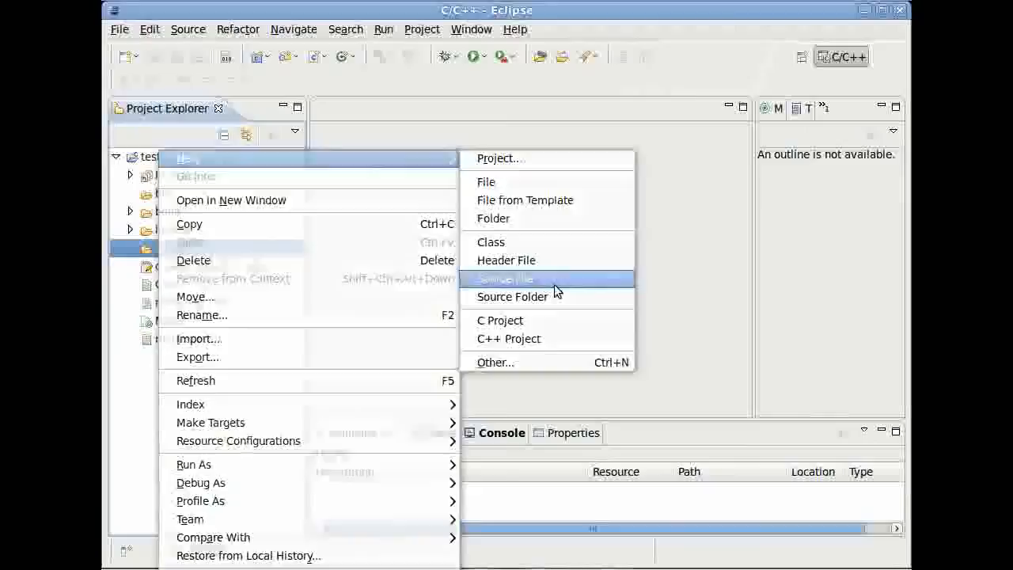
click(503, 278)
text(test.cpp)
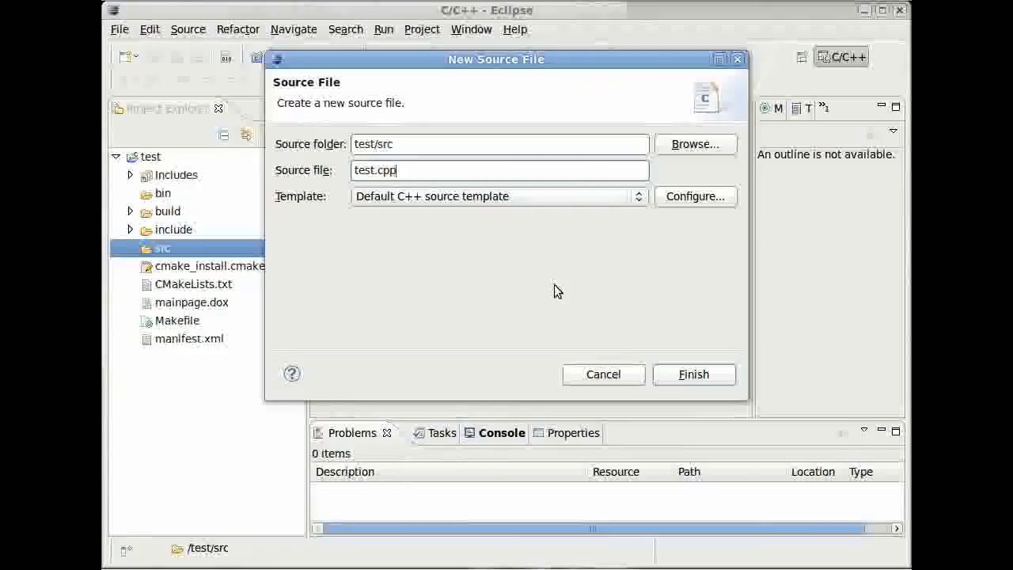
click(693, 373)
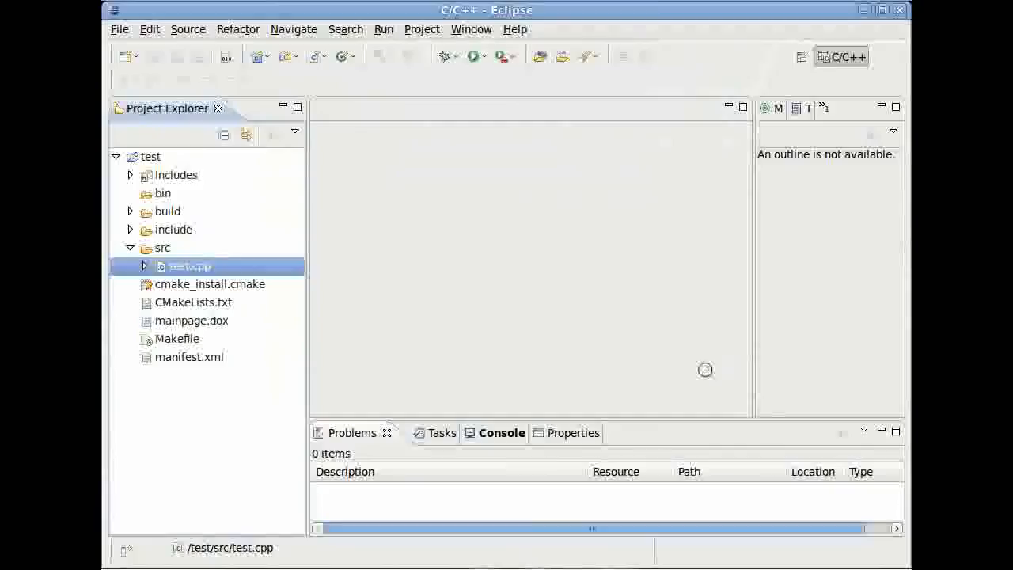
Open test.cpp and write #include "stdio.h" followed by int main(void) {.
double_click(188, 266)
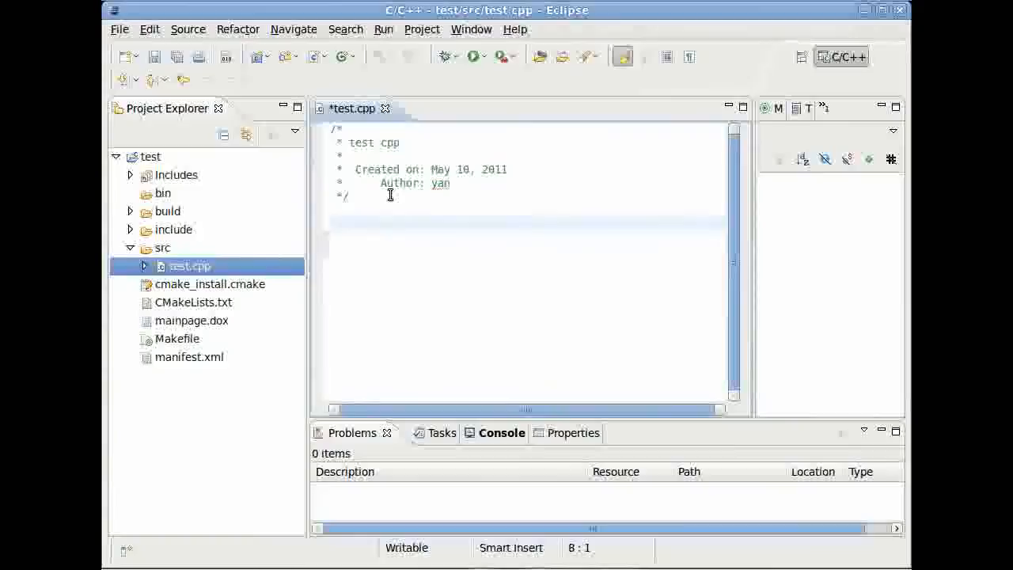
text(#include)
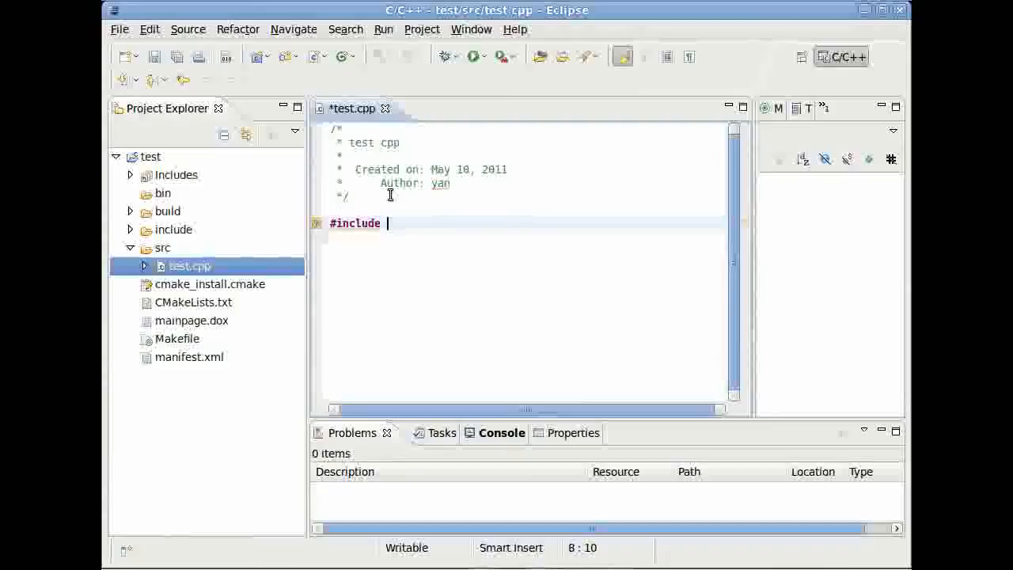
text("stdio.h")
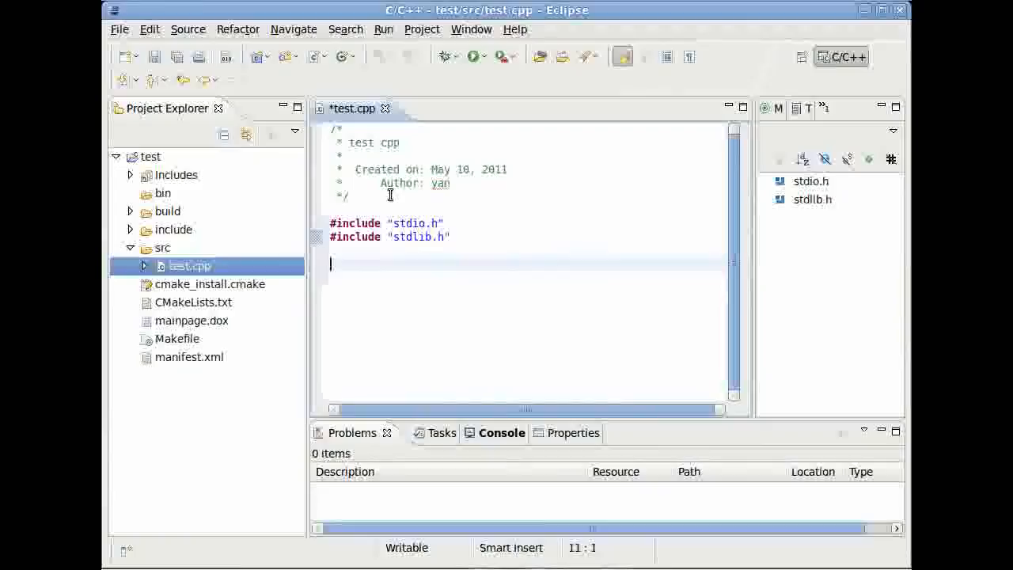
text(int main(void))
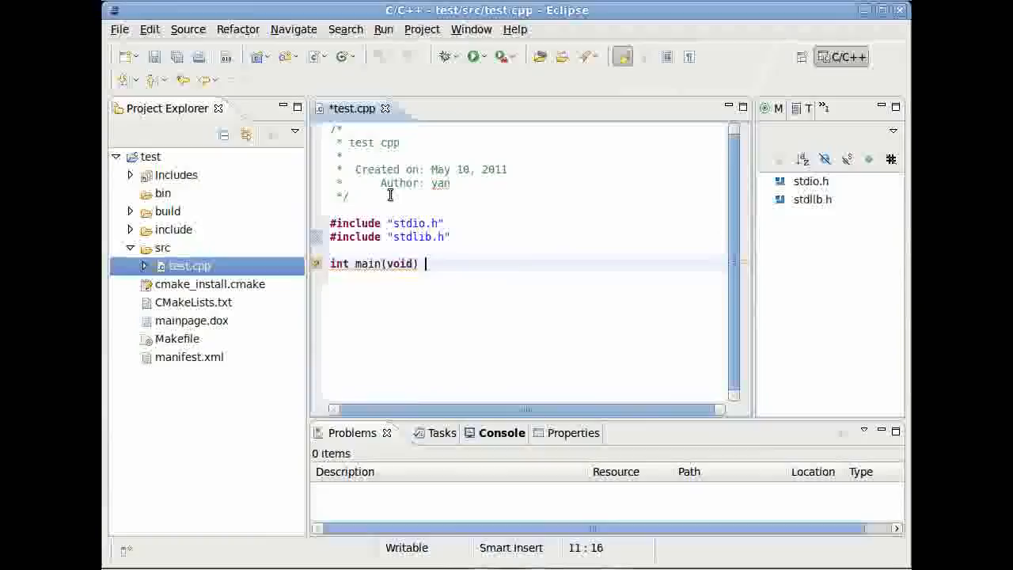
text({)
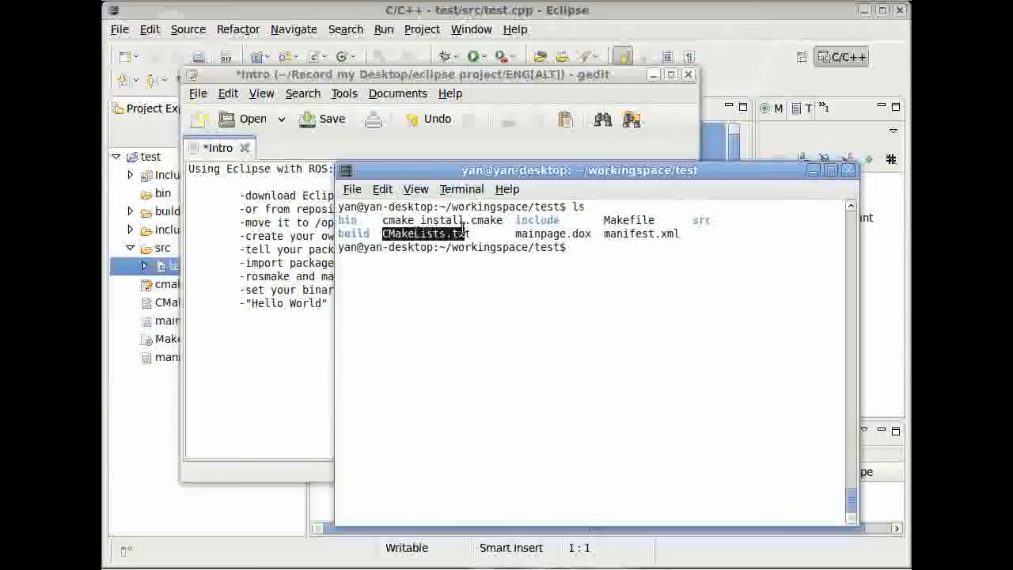
Launch gedit CMakeLists.txt from the terminal in the package folder.
text(gedit Cm)
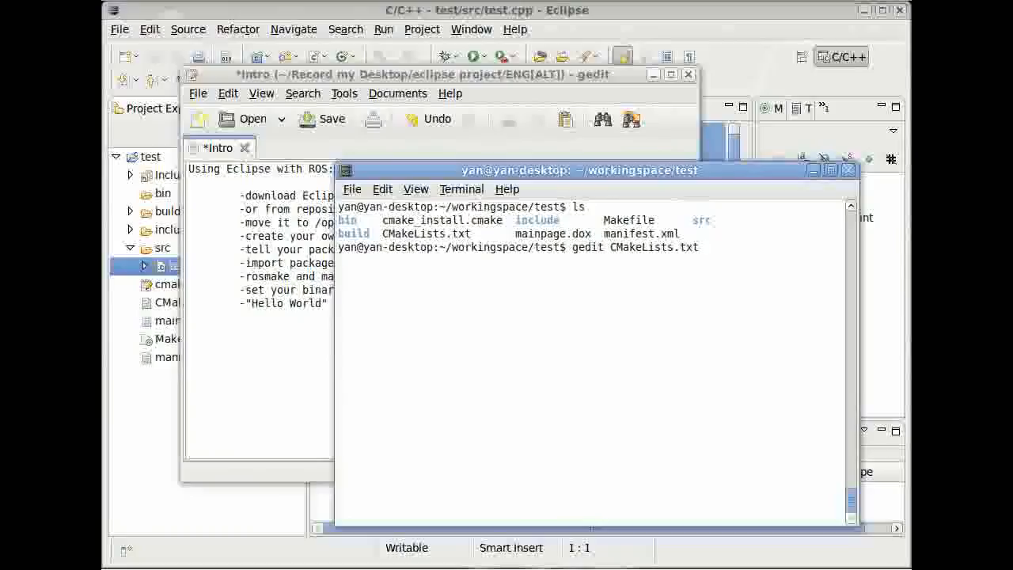
key(Return)
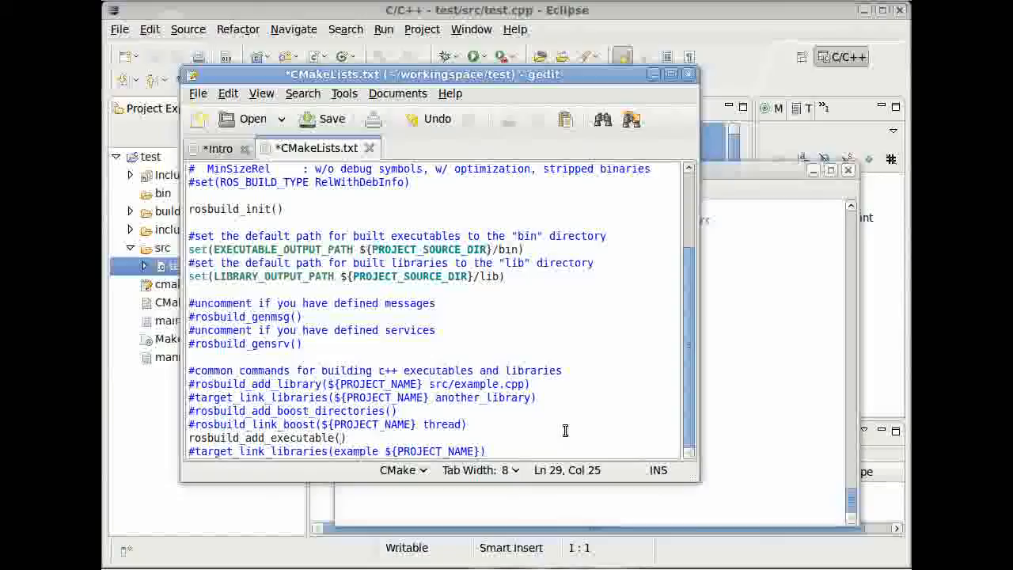
Fill rosbuild_add_executable with srctest src/test.cpp in CMakeLists.txt.
text(srctest)
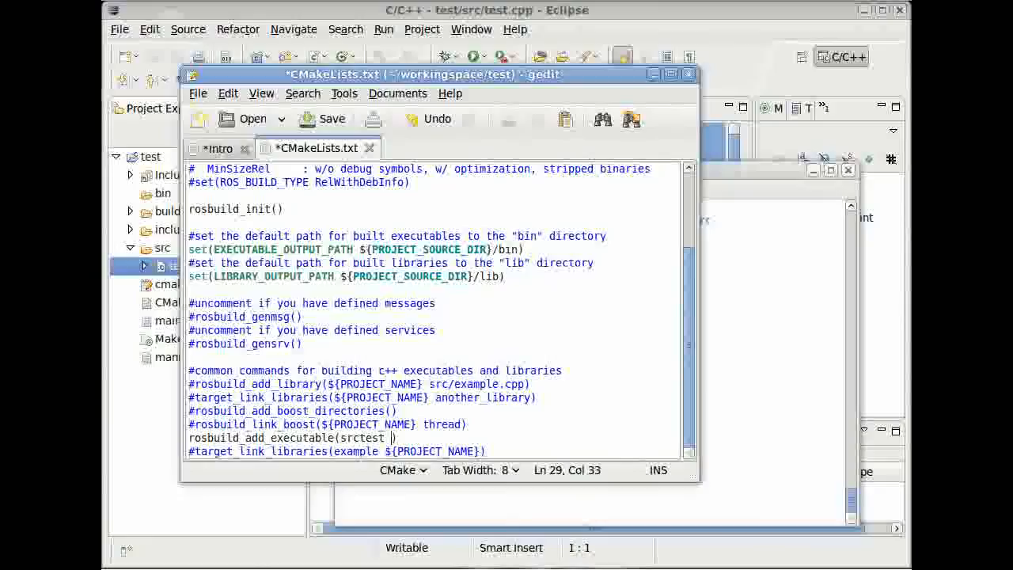
text(src/test-c)
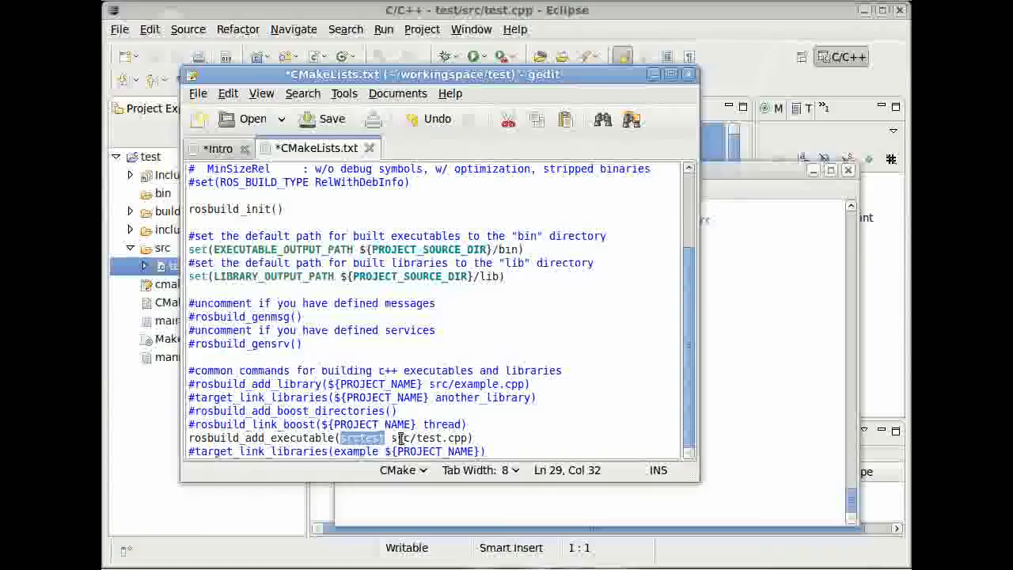
click(220, 148)
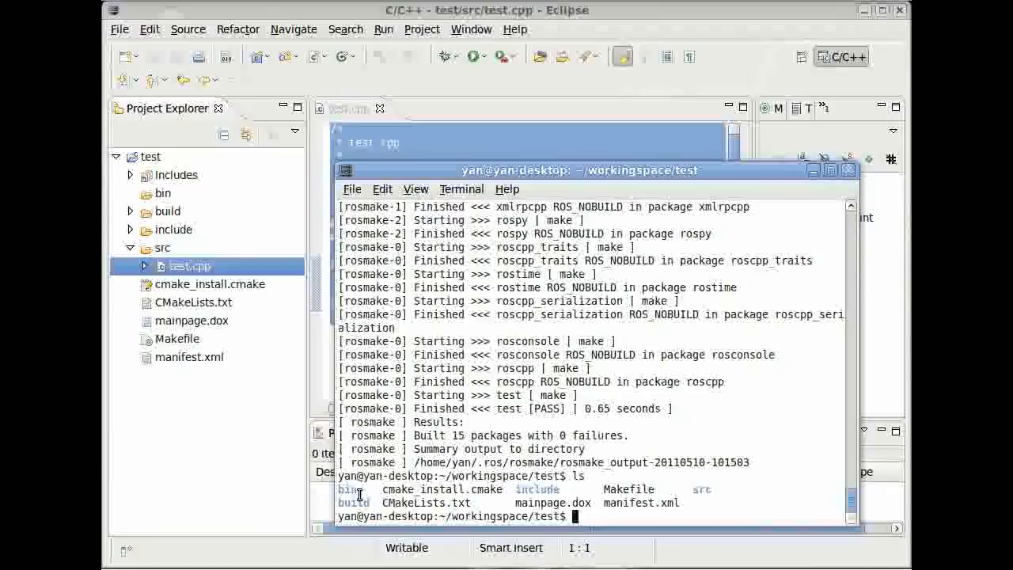
Move into the package's bin folder to find the built srctest executable.
text(cd bin)
text(ls)
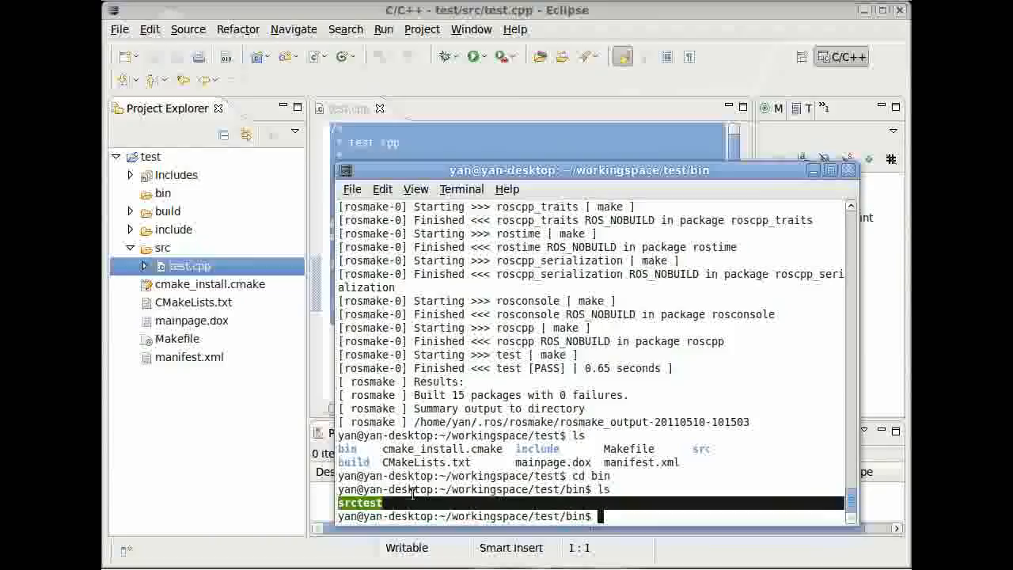
mouse_move(434, 502)
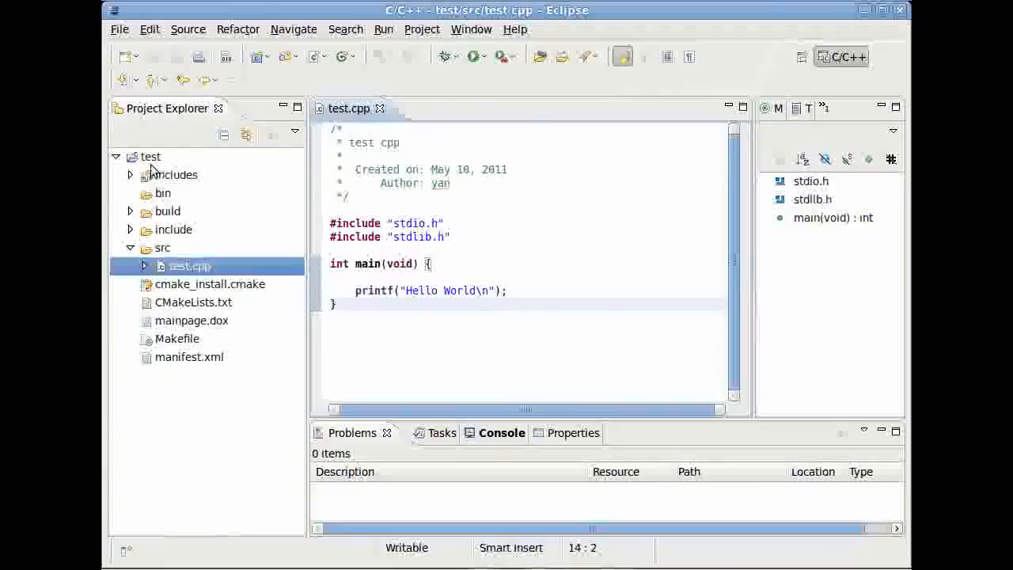
Create a test run configuration pointing at bin/srctest, apply it and run it so Hello World prints.
right_click(188, 266)
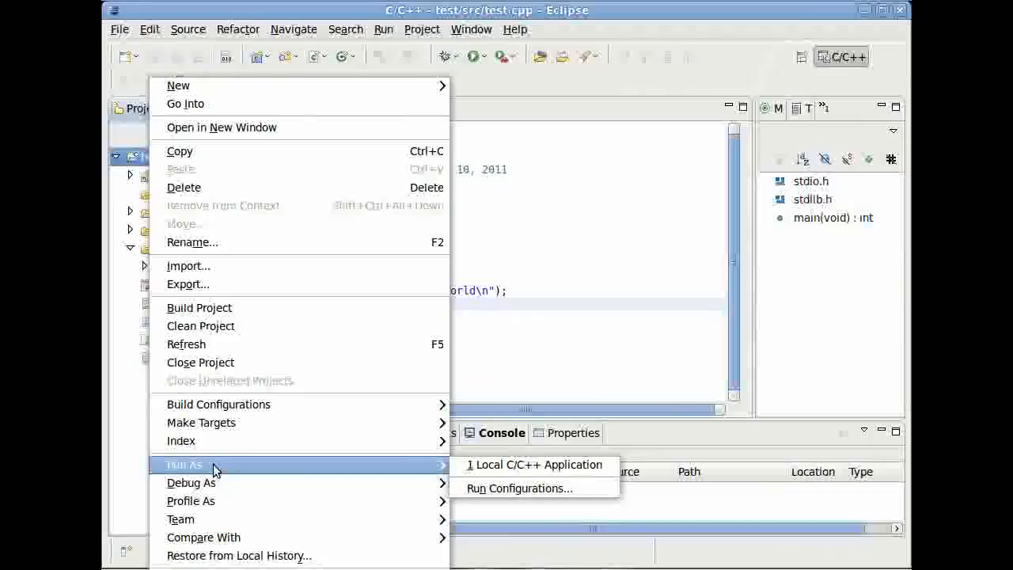
click(519, 487)
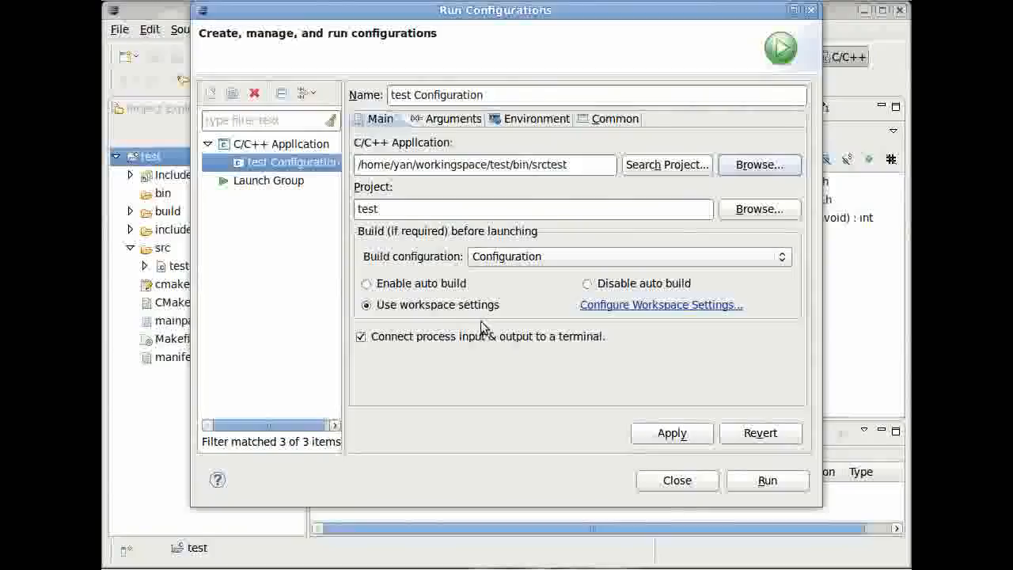
click(766, 481)
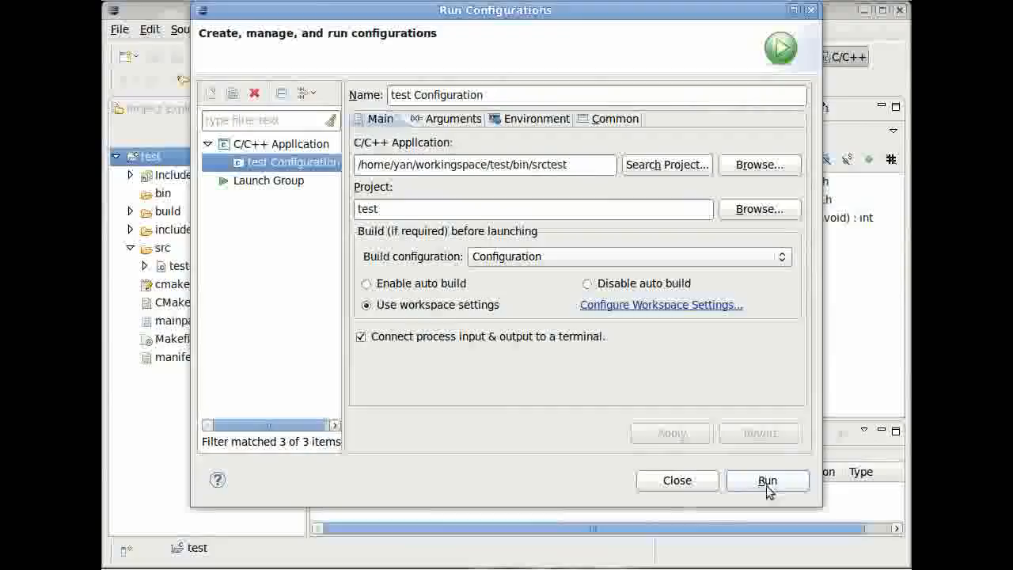
click(767, 481)
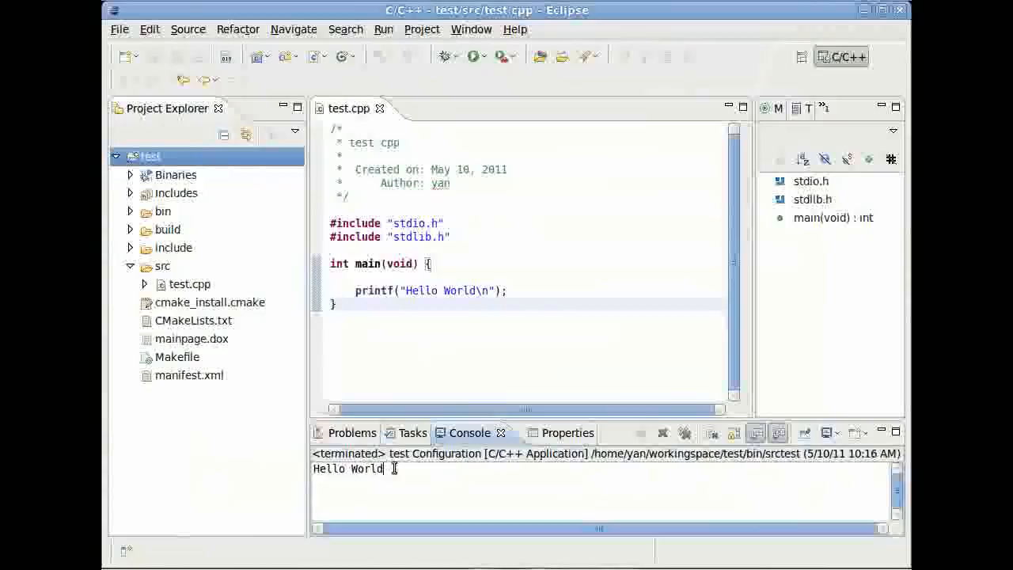